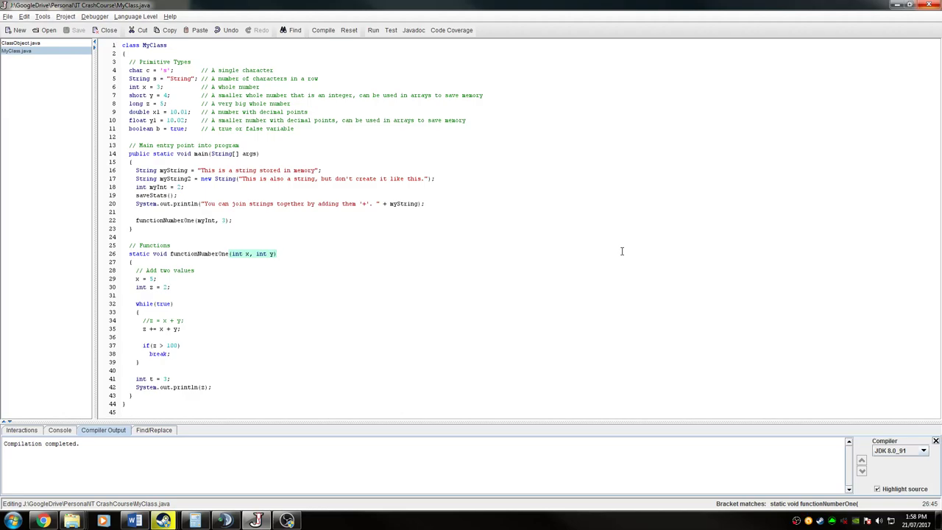
mouse_move(336, 213)
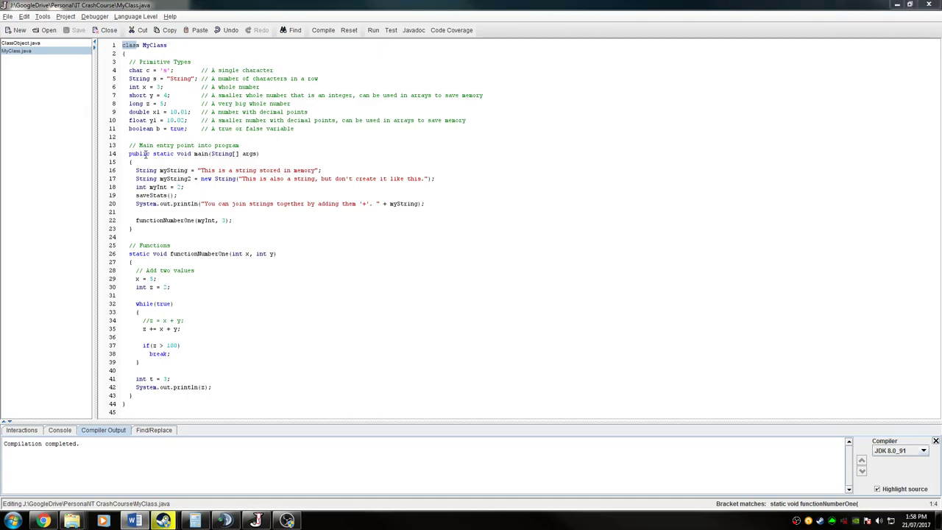
double_click(228, 153)
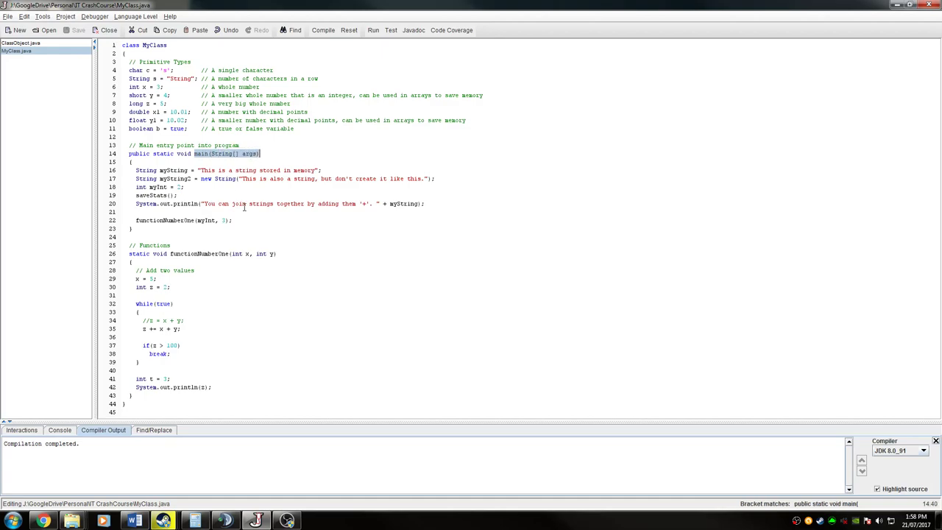
mouse_move(250, 232)
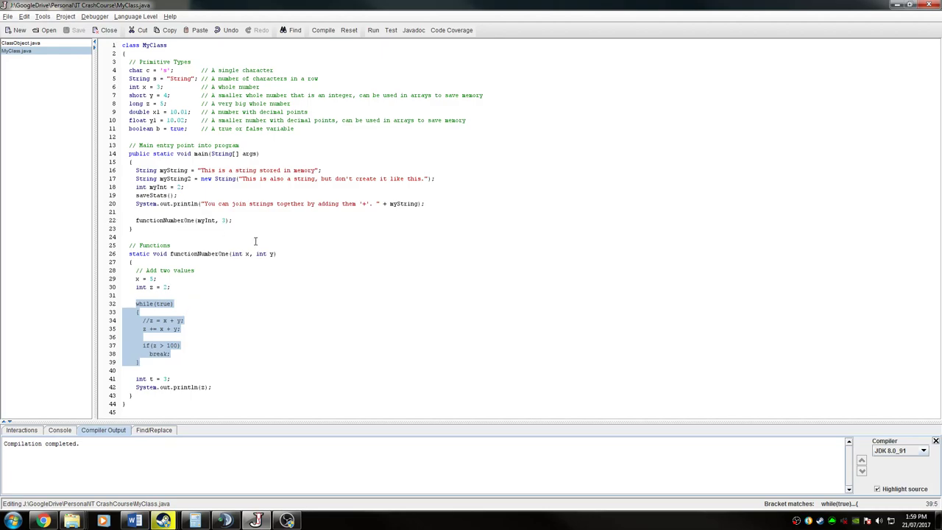
mouse_move(341, 133)
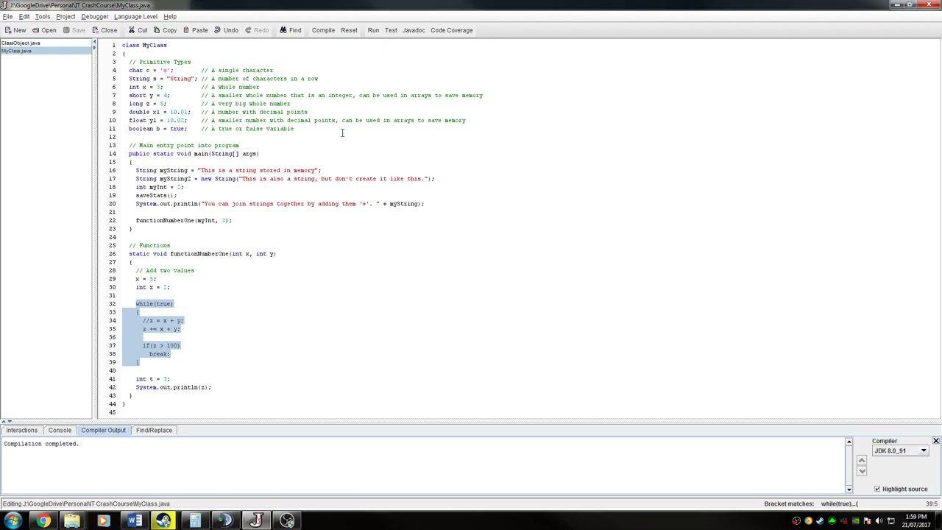